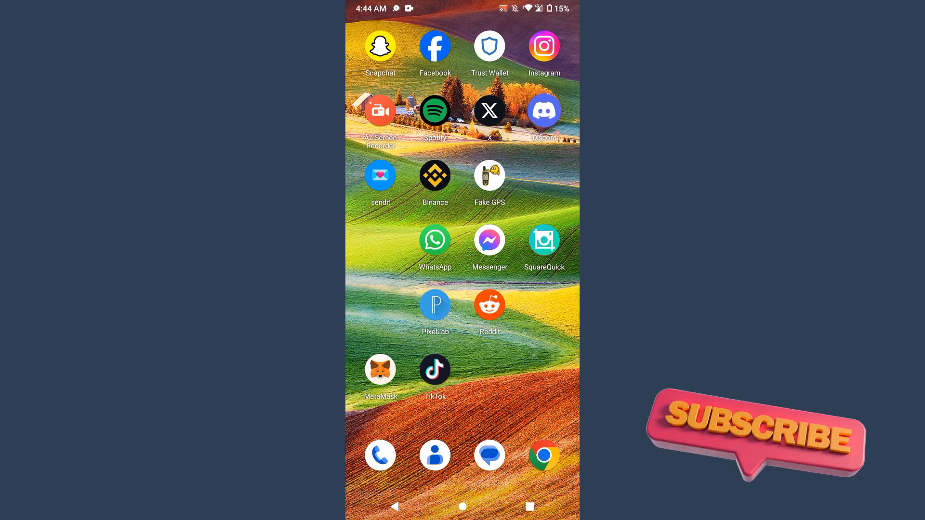
Launch Discord from the home screen icon
left_click(542, 110)
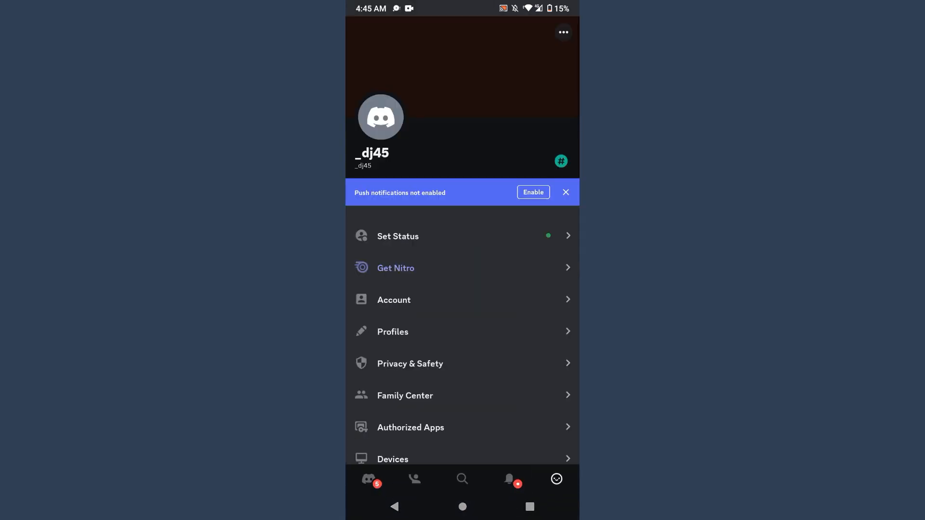
Scroll down the user settings toward the Advanced section
scroll("down", 3)
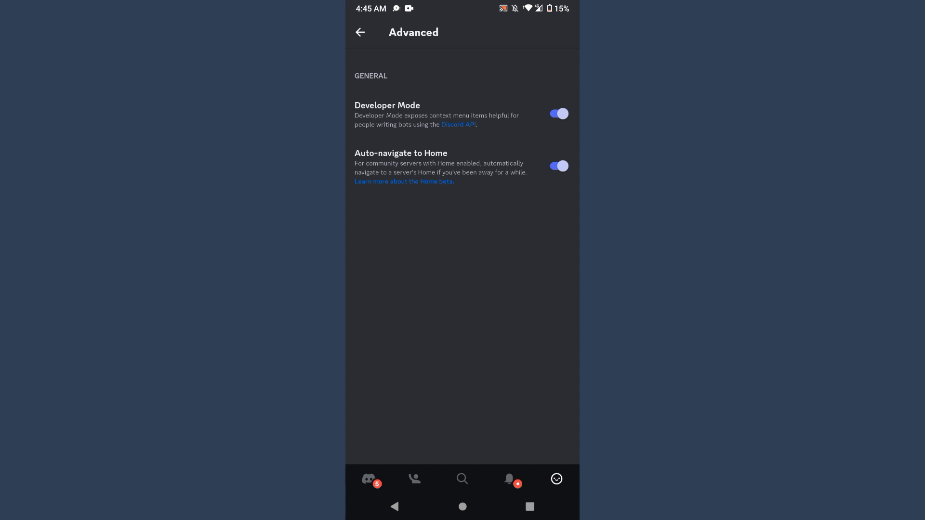
Back out of Advanced settings to the Direct Messages home view
left_click(414, 479)
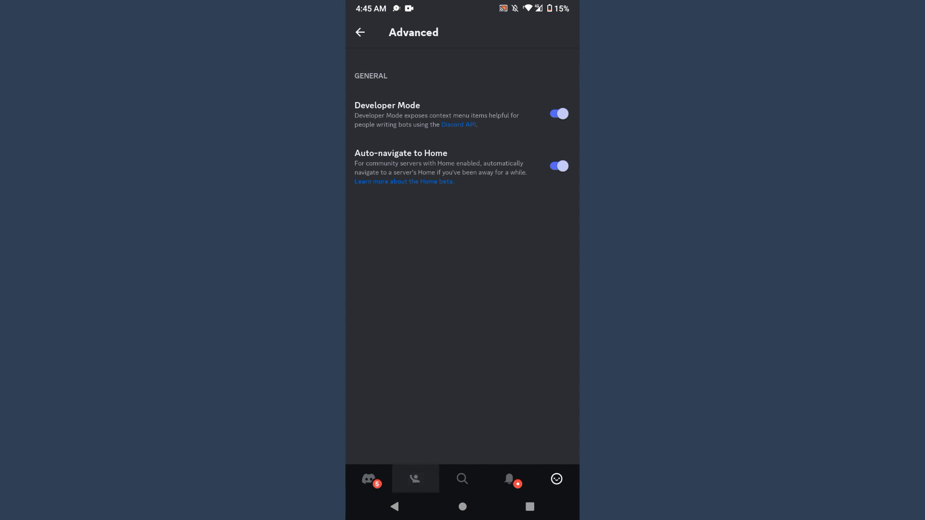
left_click(359, 33)
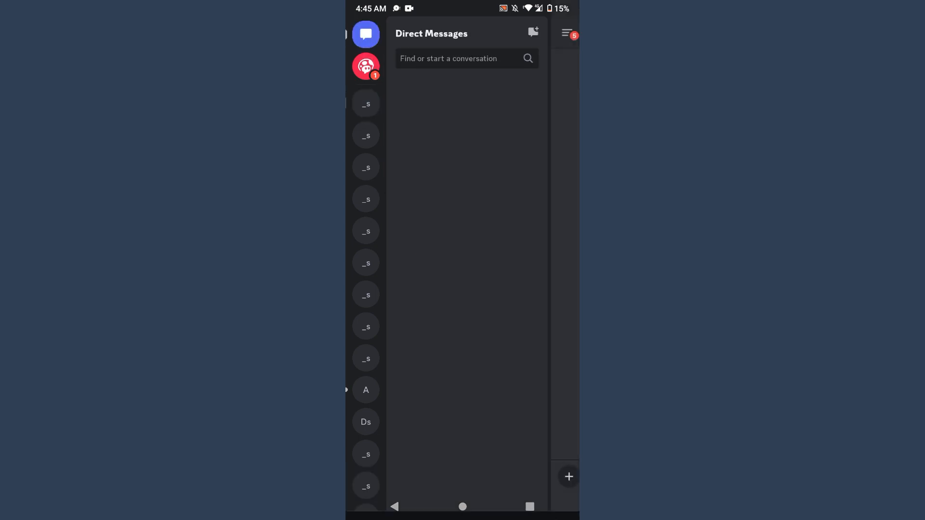
Send "Hi" in the Mushroom DM and open your own profile card from it
left_click(365, 65)
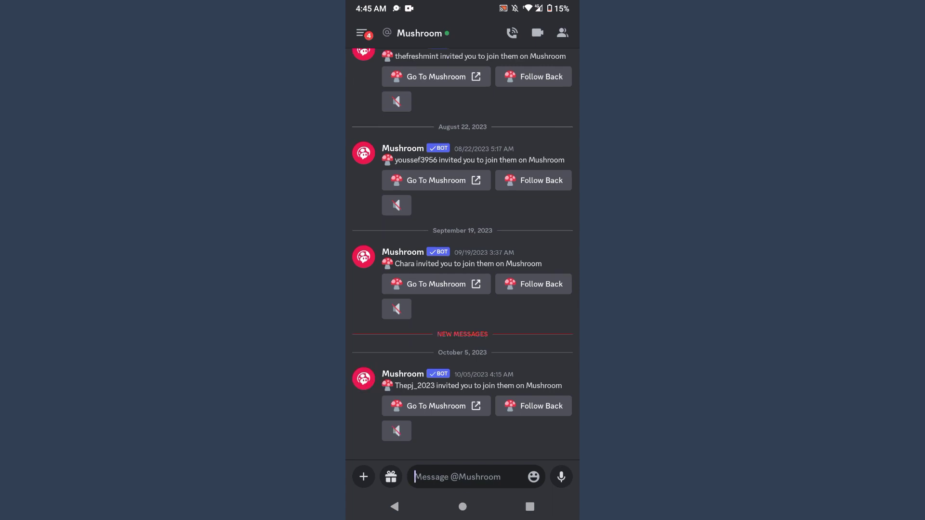
type("Hi")
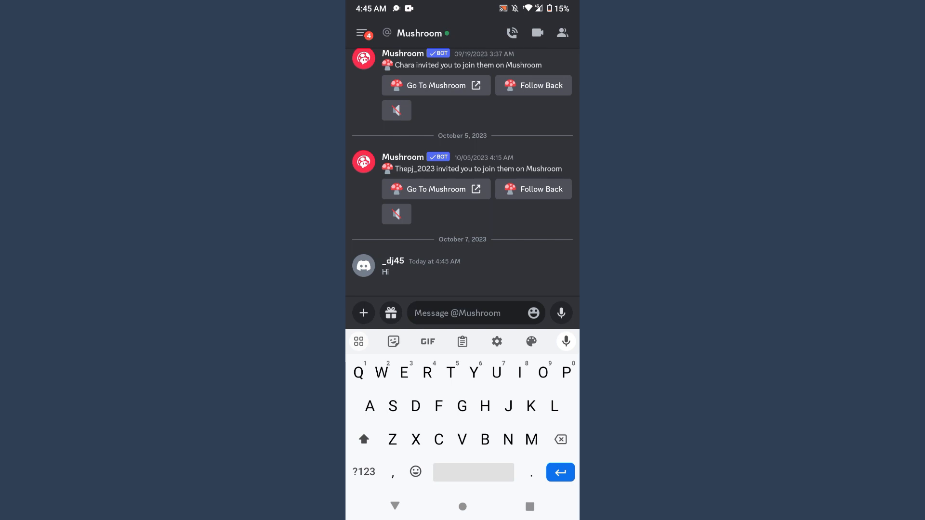
left_click(364, 266)
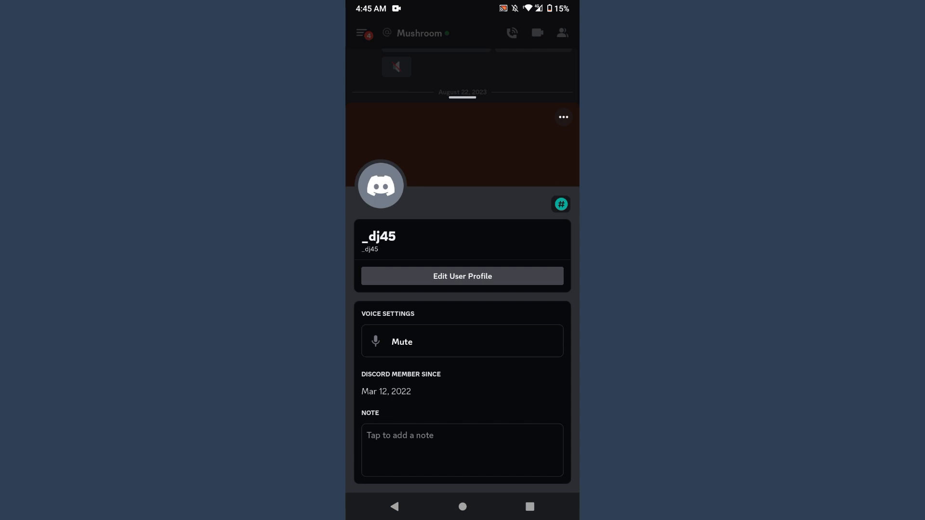
Copy your own user ID from the profile sheet's menu
scroll("down", 3)
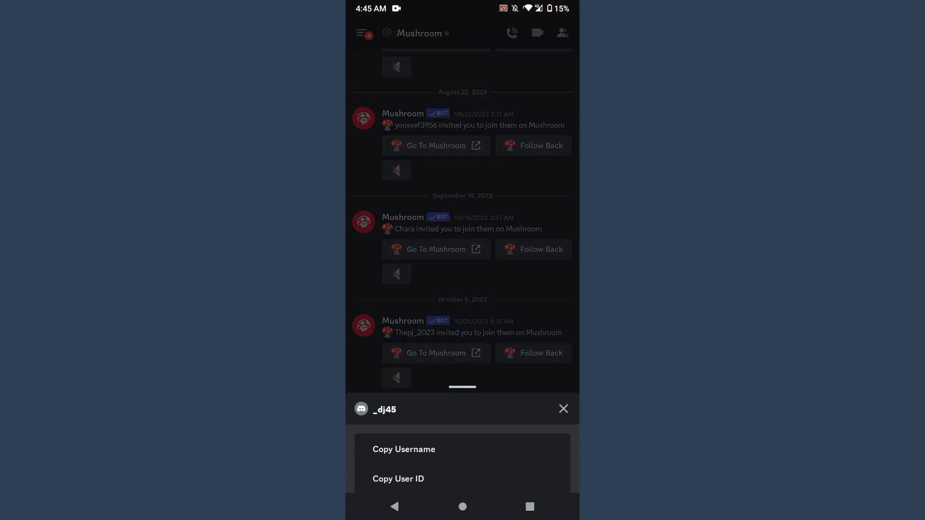
left_click(398, 479)
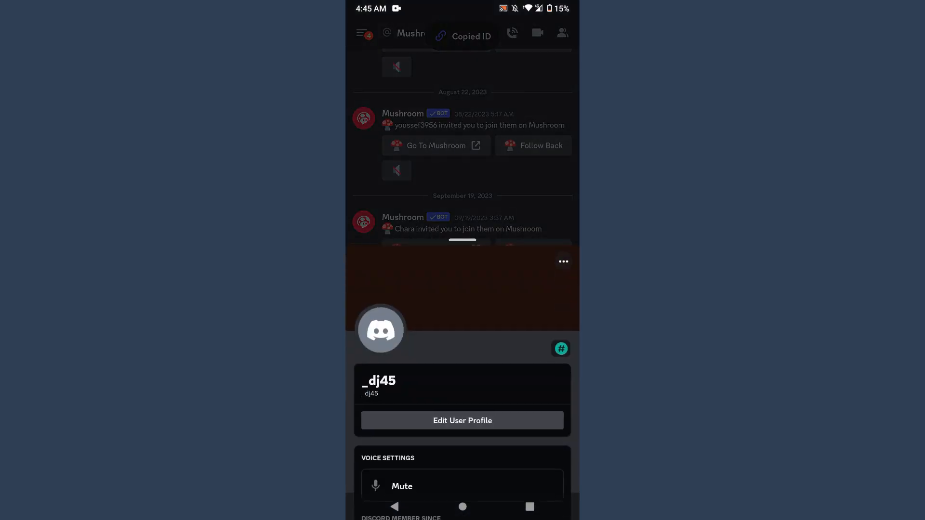